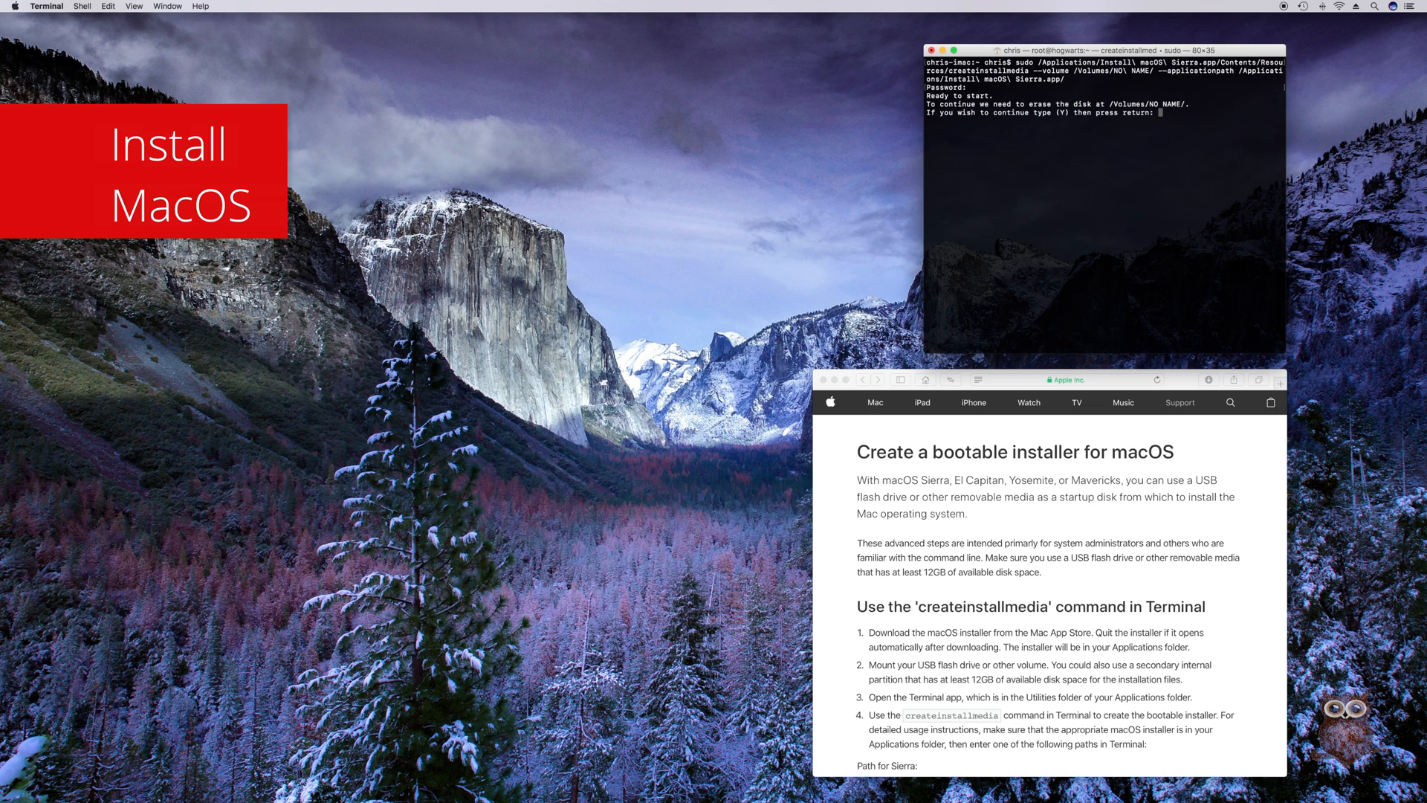
# - Confirm erasing the USB installer drive, then run sudo trimforce enable and confirm
pyautogui.write('y')
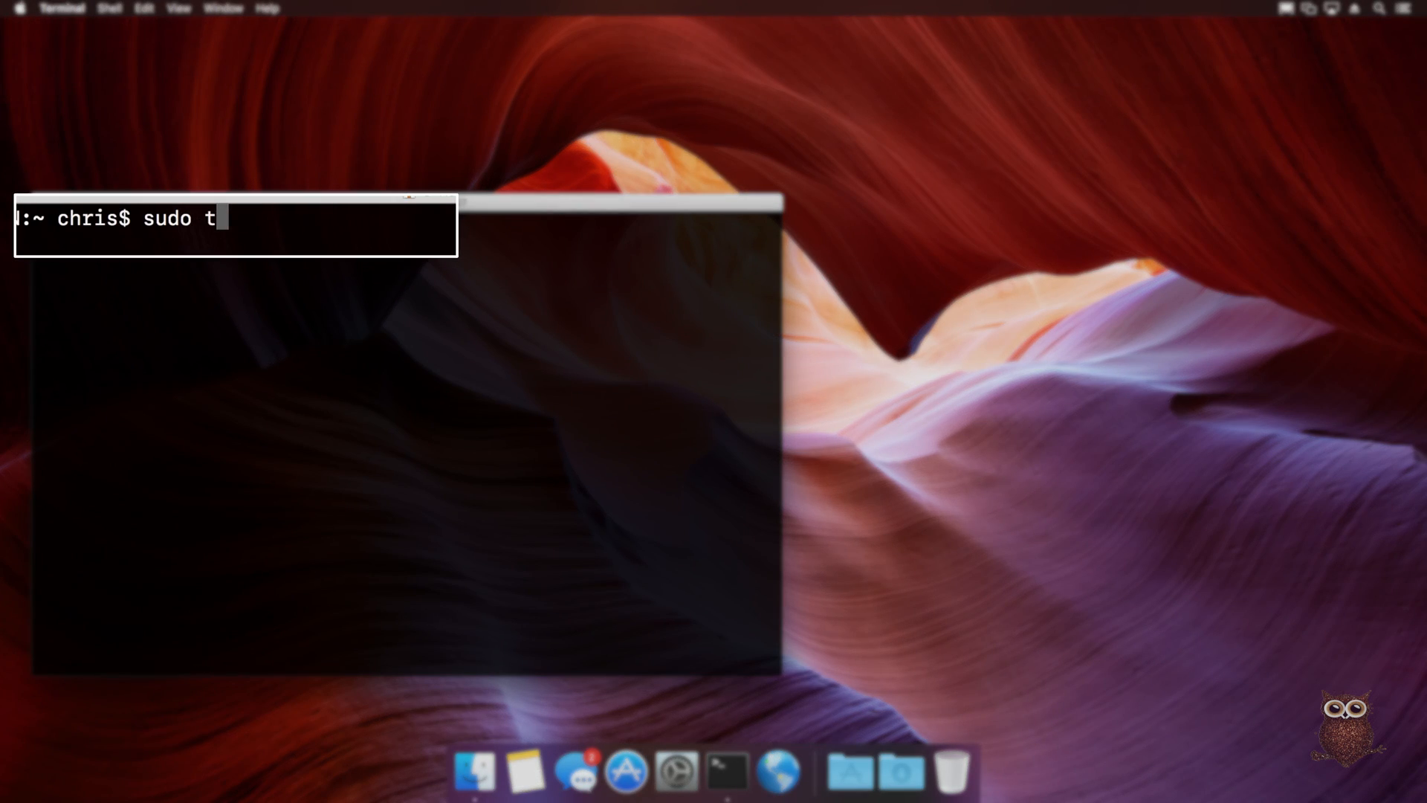
pyautogui.write('rimforce enable')
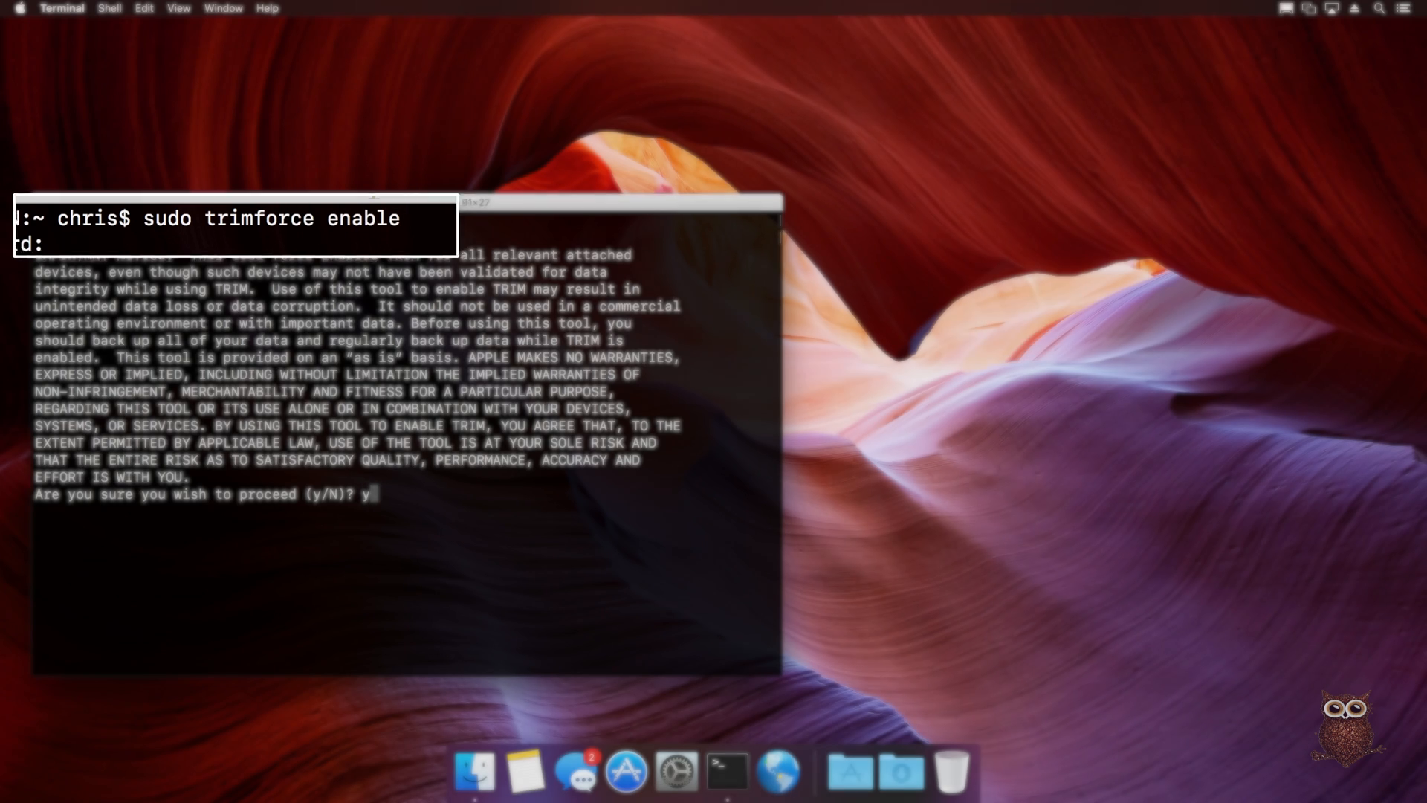
pyautogui.write('y')
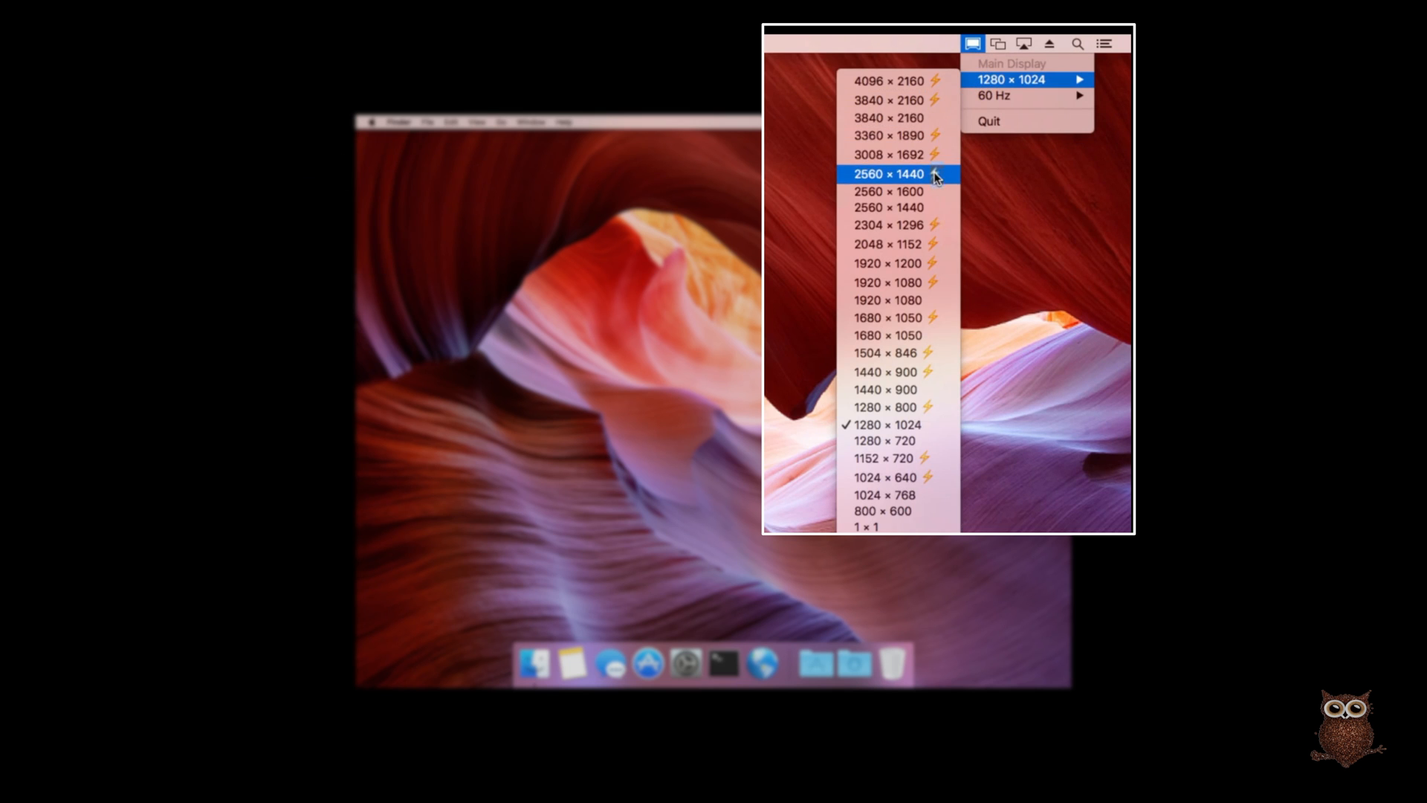
# - Set the headless Mac's main display to 2560 × 1440
pyautogui.click(889, 173)
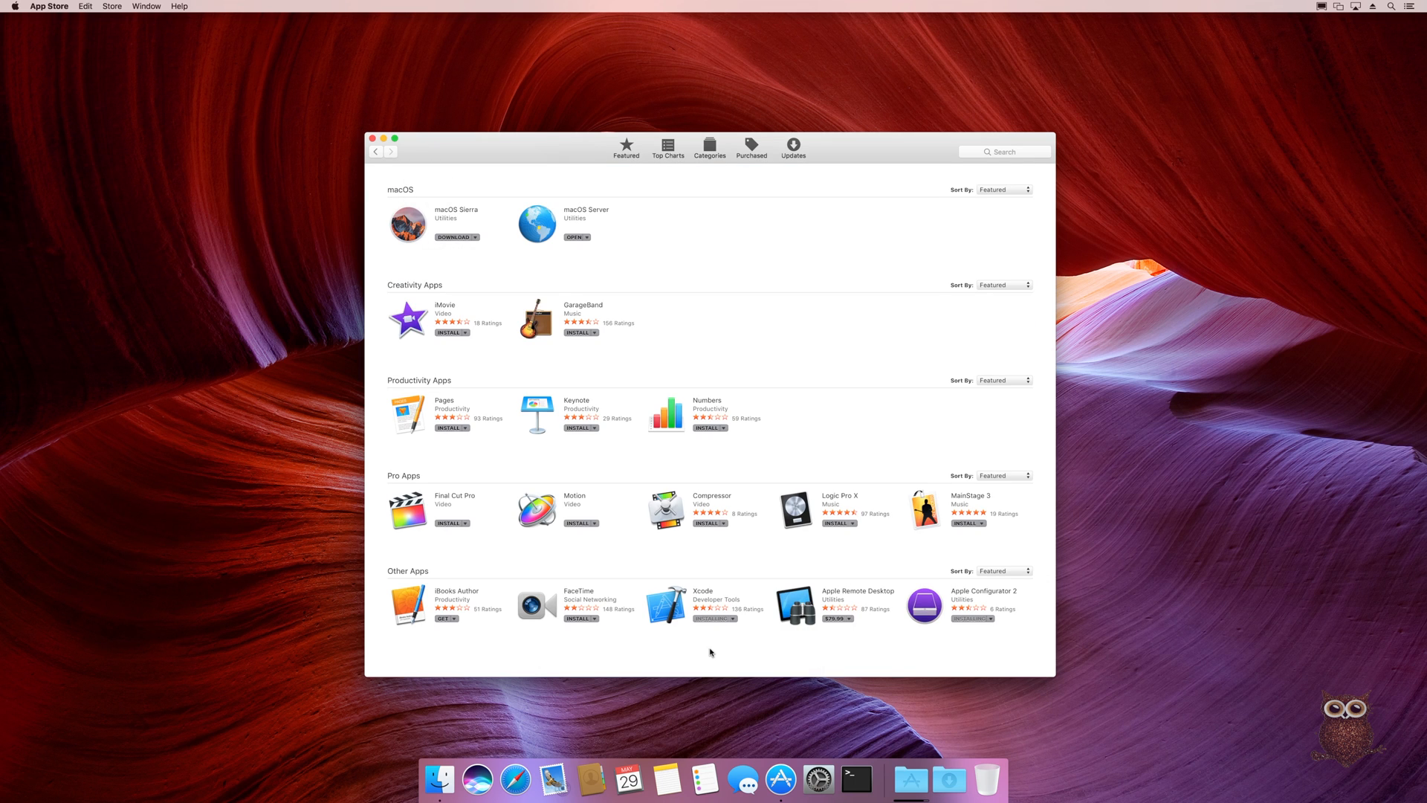
# - Get macOS Server from the App Store Purchased list
pyautogui.click(574, 236)
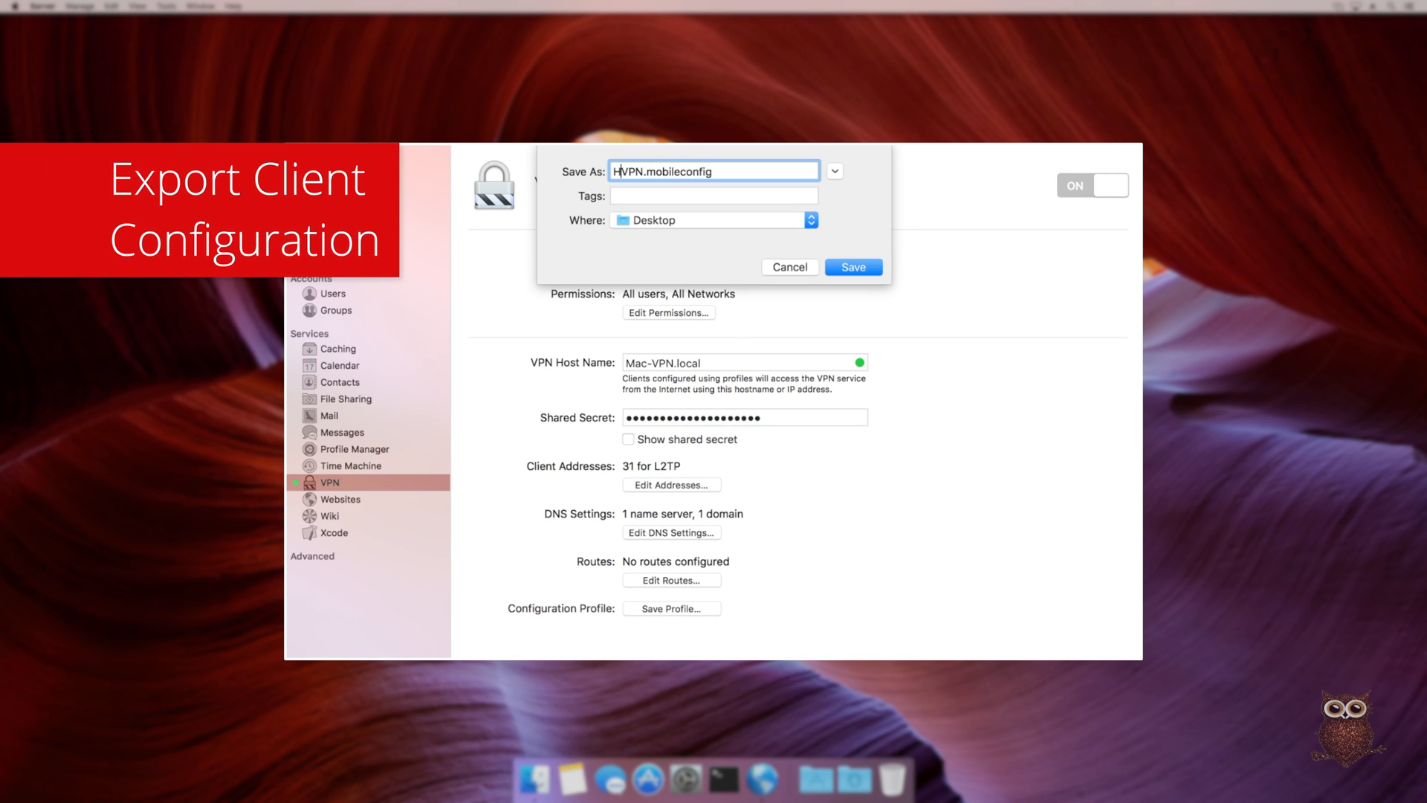
# - Save the VPN profile to the desktop and open Home VPN.mobileconfig in Apple Configurator 2
pyautogui.click(852, 266)
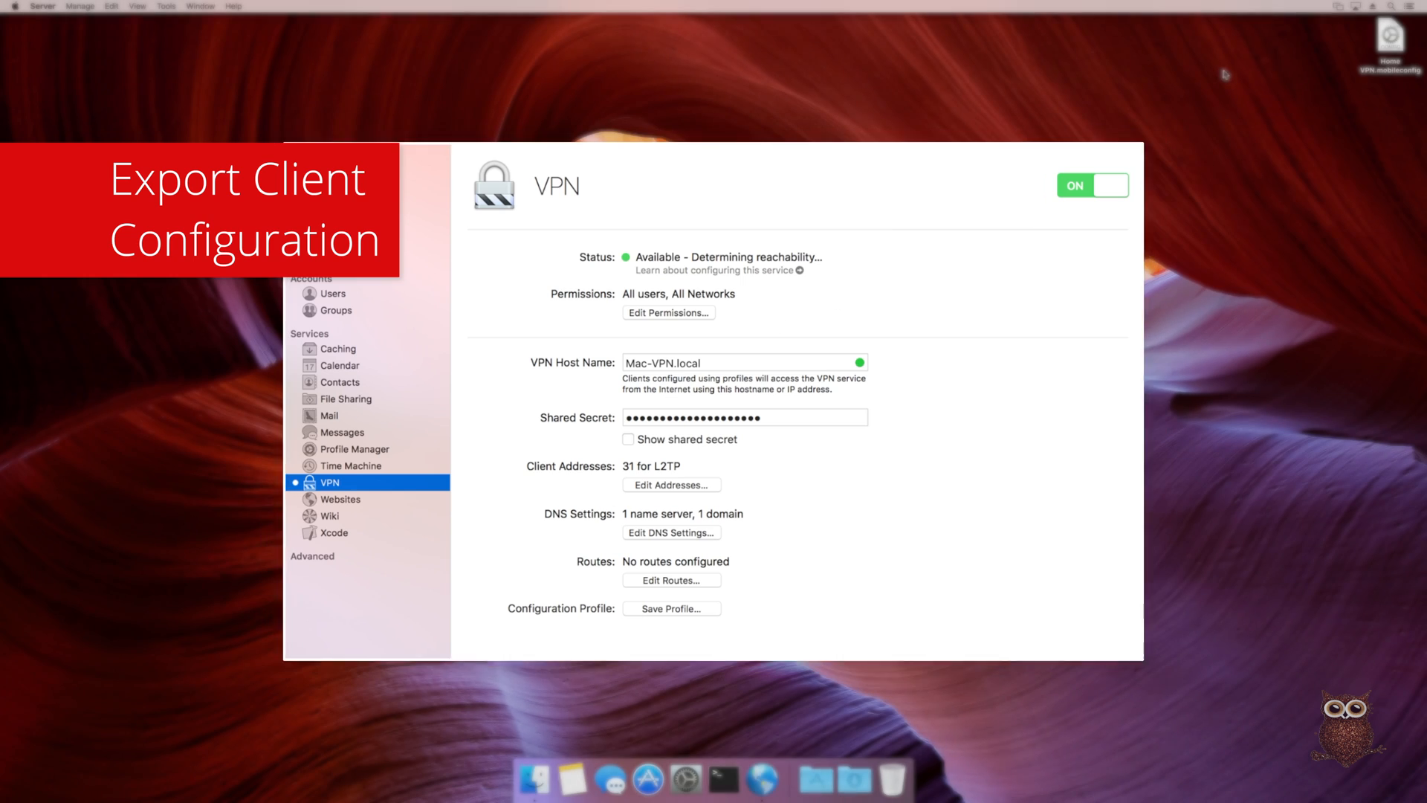
pyautogui.rightClick(1391, 41)
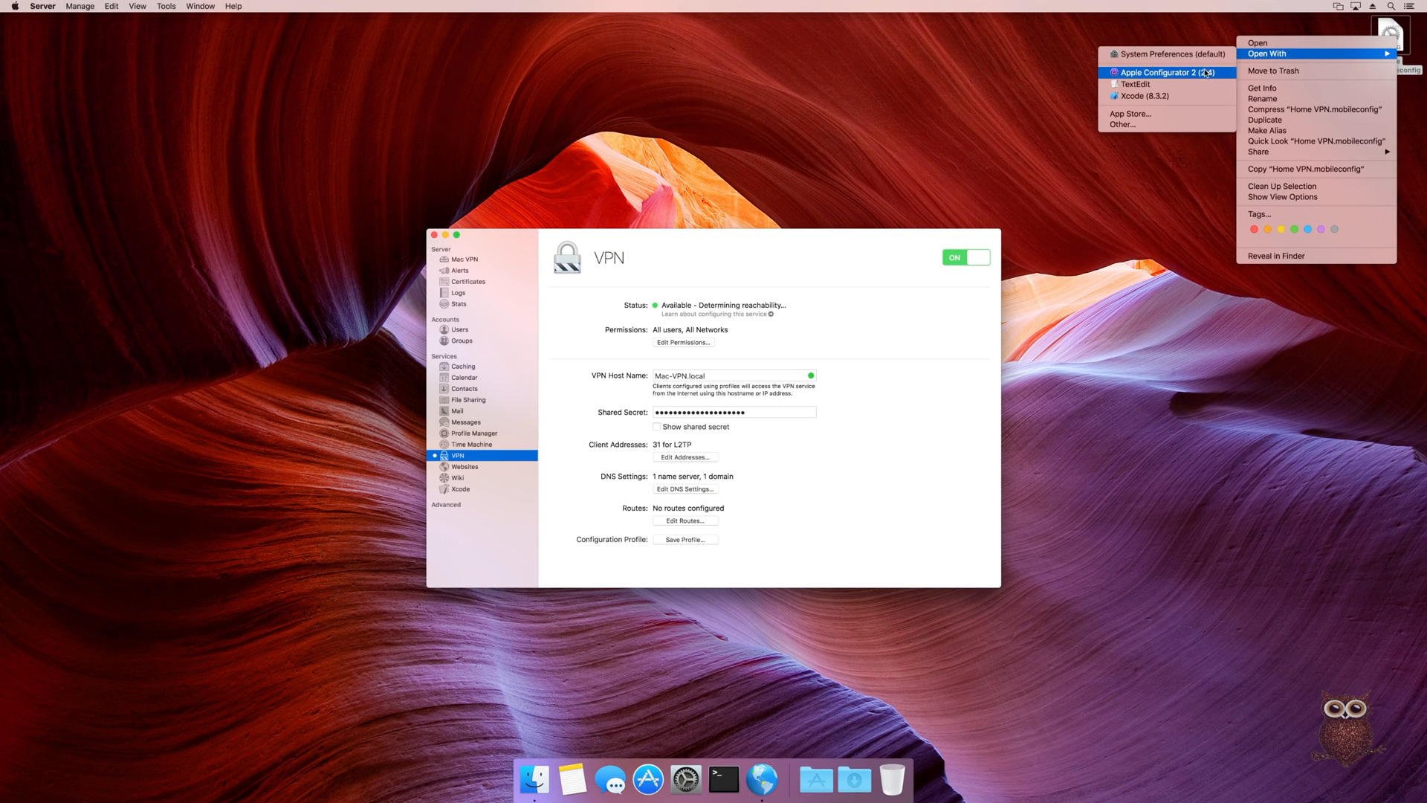
pyautogui.click(1169, 71)
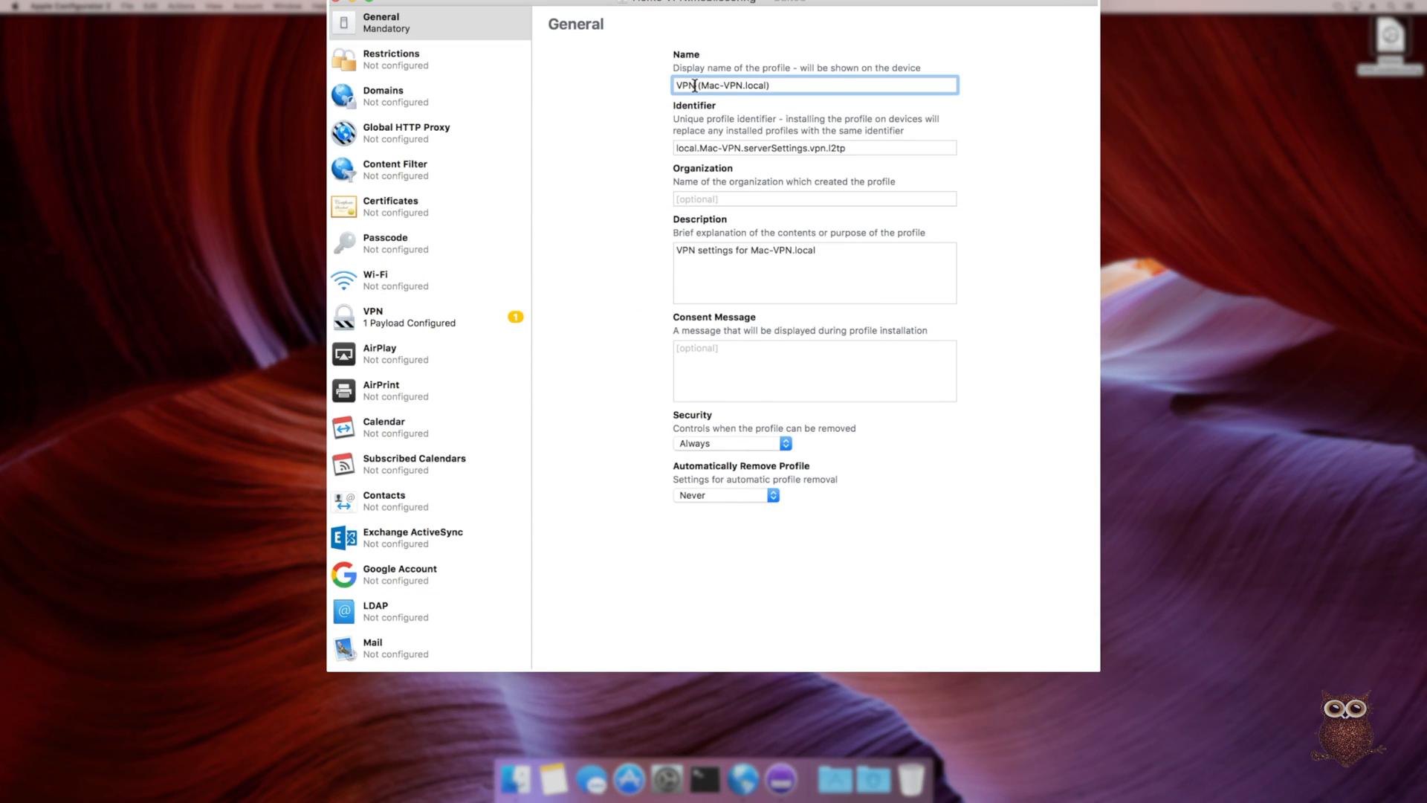
# - Set the VPN payload's Connection Name to Home VPN
pyautogui.click(428, 316)
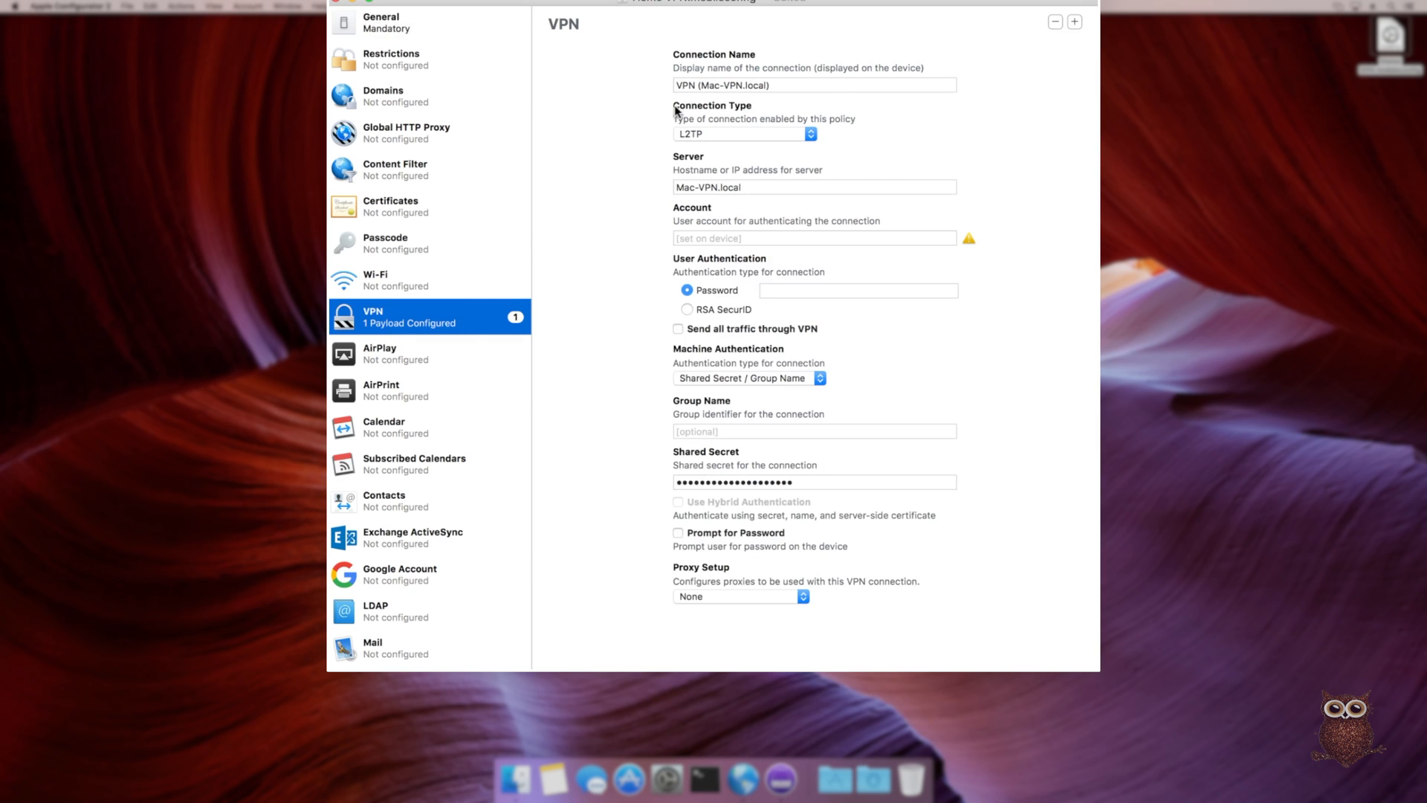
pyautogui.write('Home VPN')
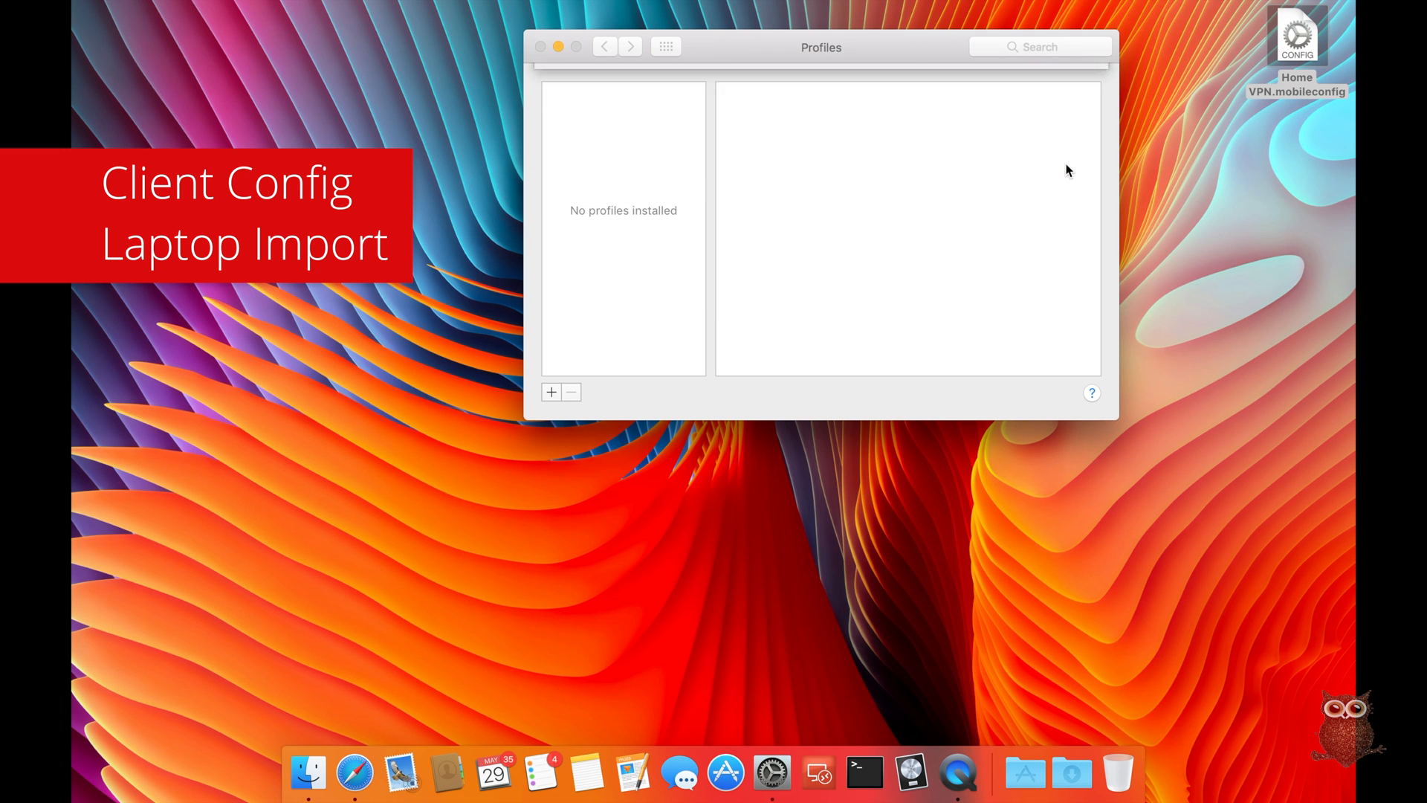
# - Add the Home VPN.mobileconfig profile in the Profiles pane
pyautogui.click(1024, 360)
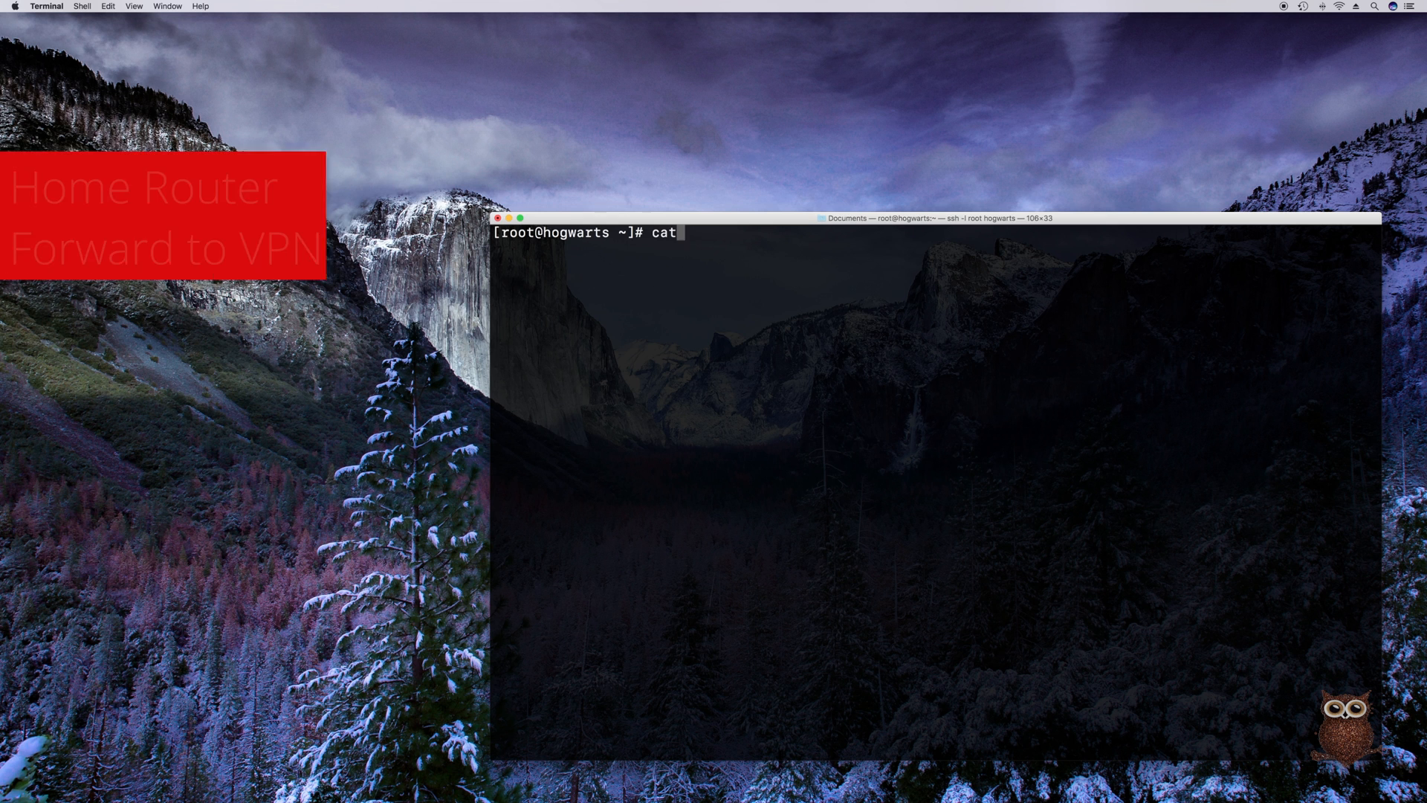
# - Run cat vpn-rules | ./sed.sh to print the iptables rules forwarding VPN ports to 10.0.0.5
pyautogui.write('vpn-rules | .')
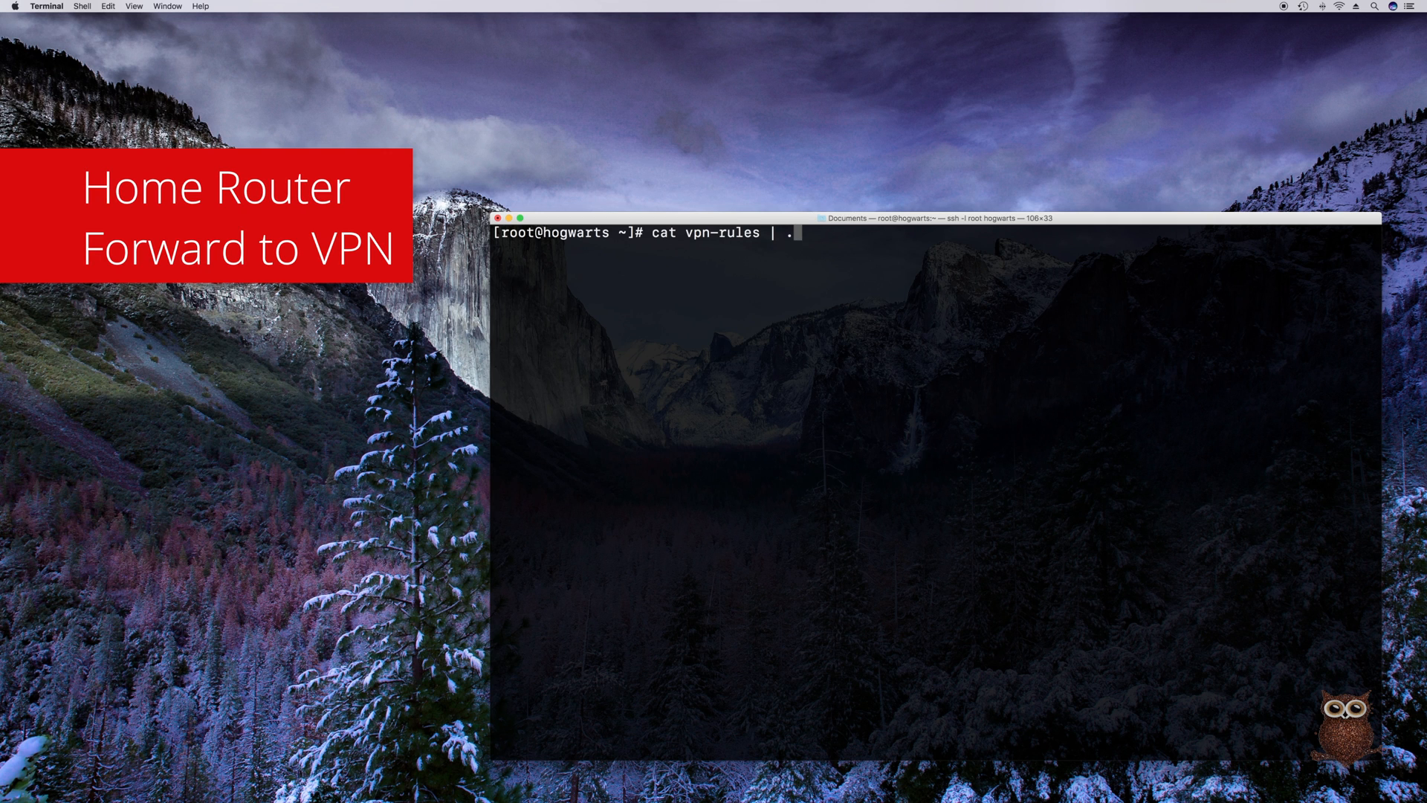
pyautogui.write('/sed.sh')
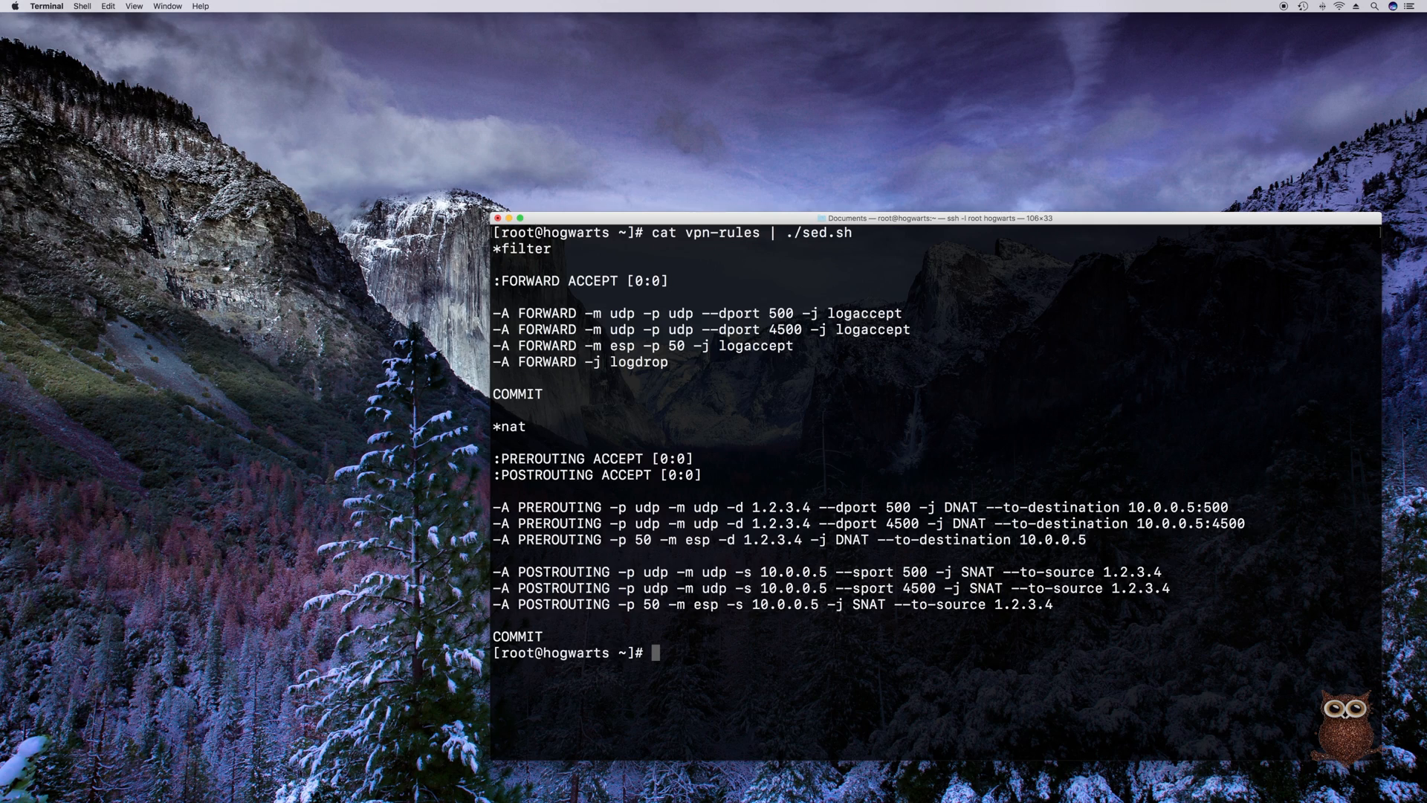
# - Join the phone's cellular hotspot Wi-Fi network to test from outside home
pyautogui.click(1130, 14)
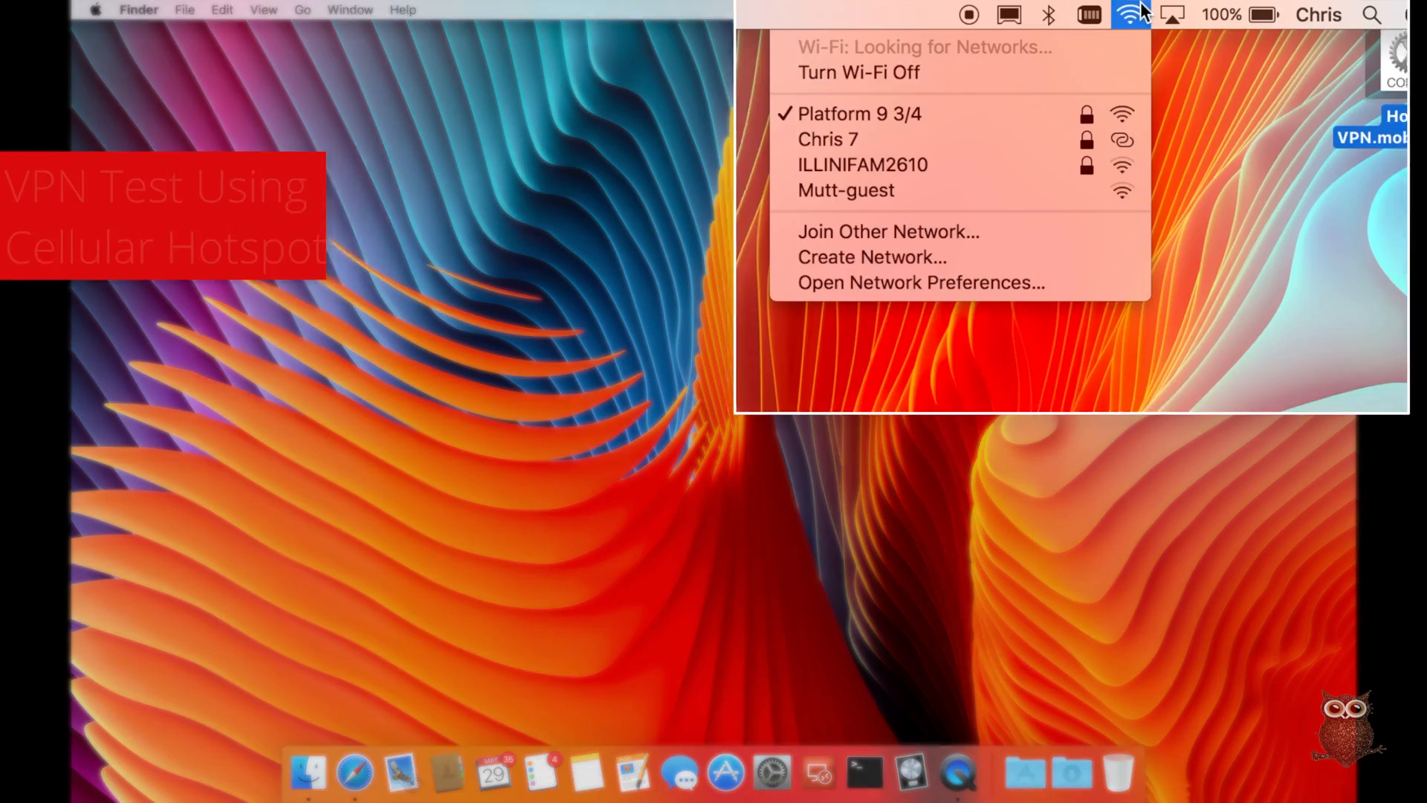
pyautogui.click(1132, 14)
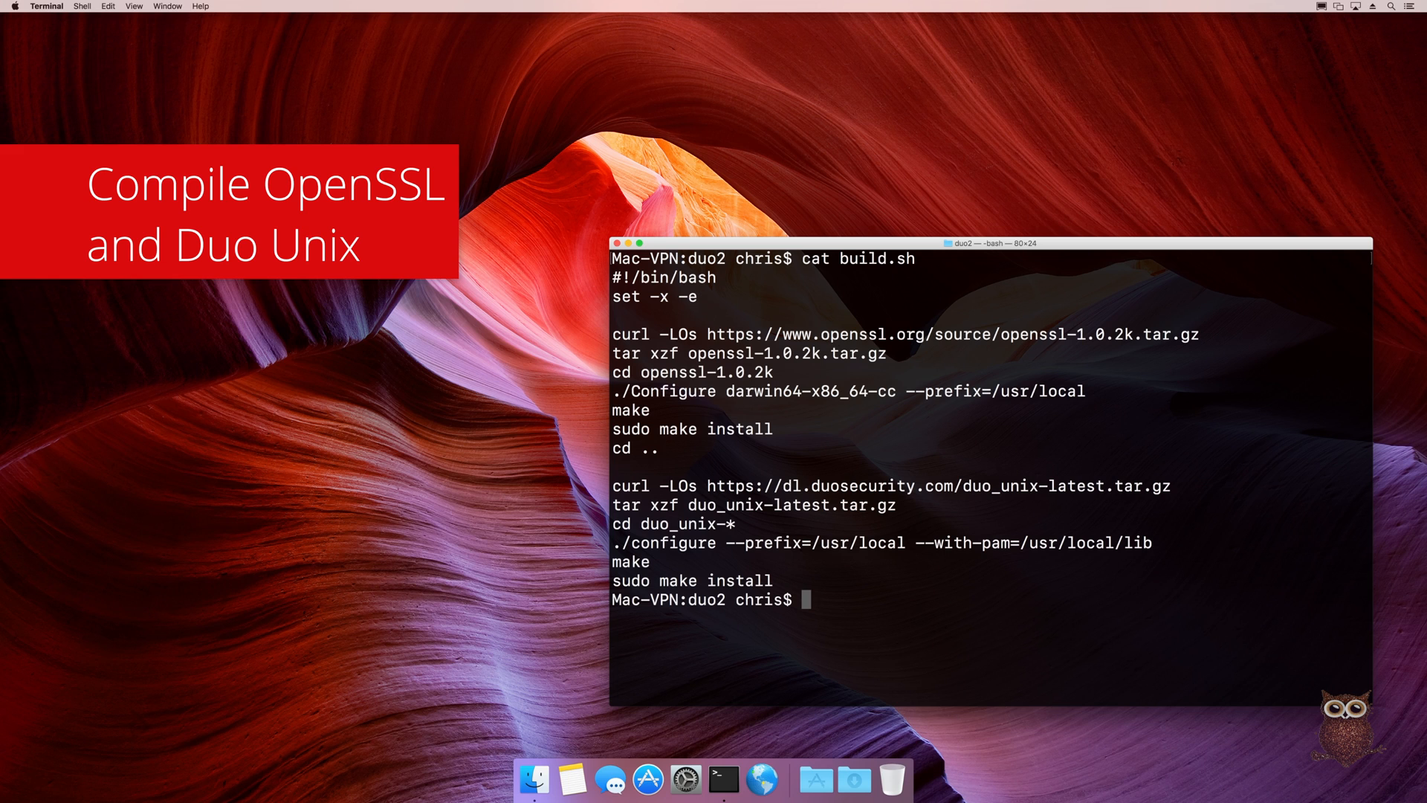
# - Run ./build.sh to download and compile OpenSSL 1.0.2k and Duo Unix
pyautogui.write('./build.sh')
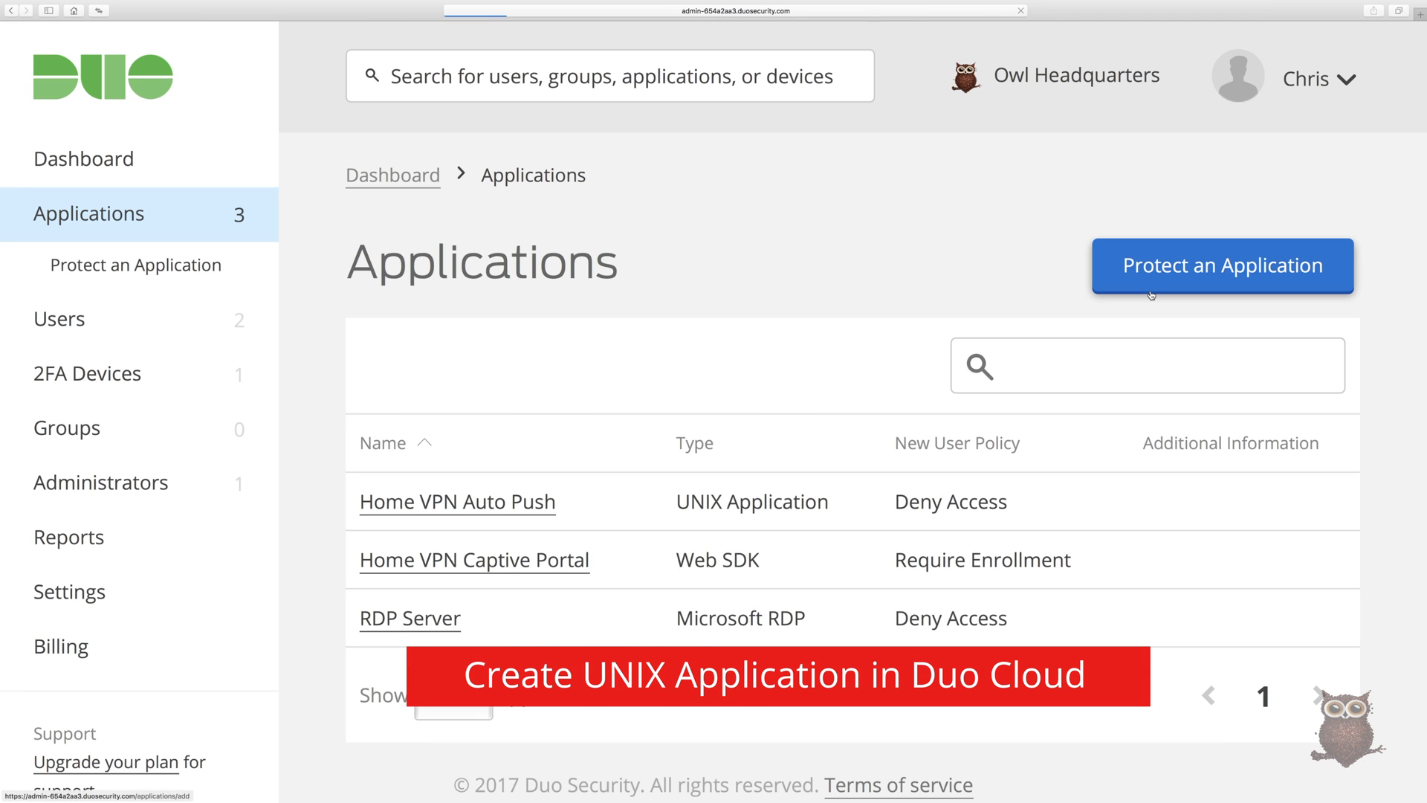
# - Protect a new UNIX Application named Home VPN Auto Push and review its settings
pyautogui.click(1223, 266)
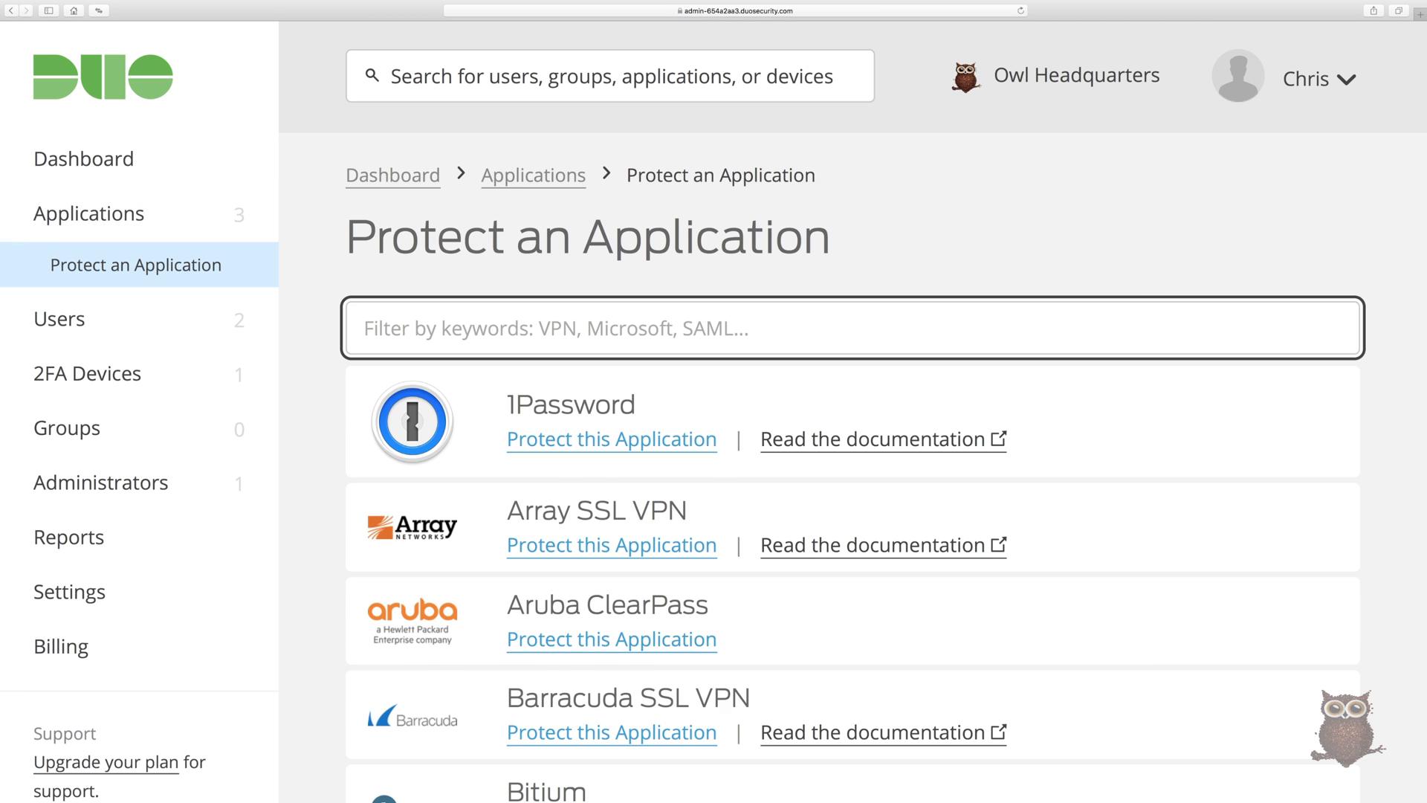
pyautogui.write('UNIX')
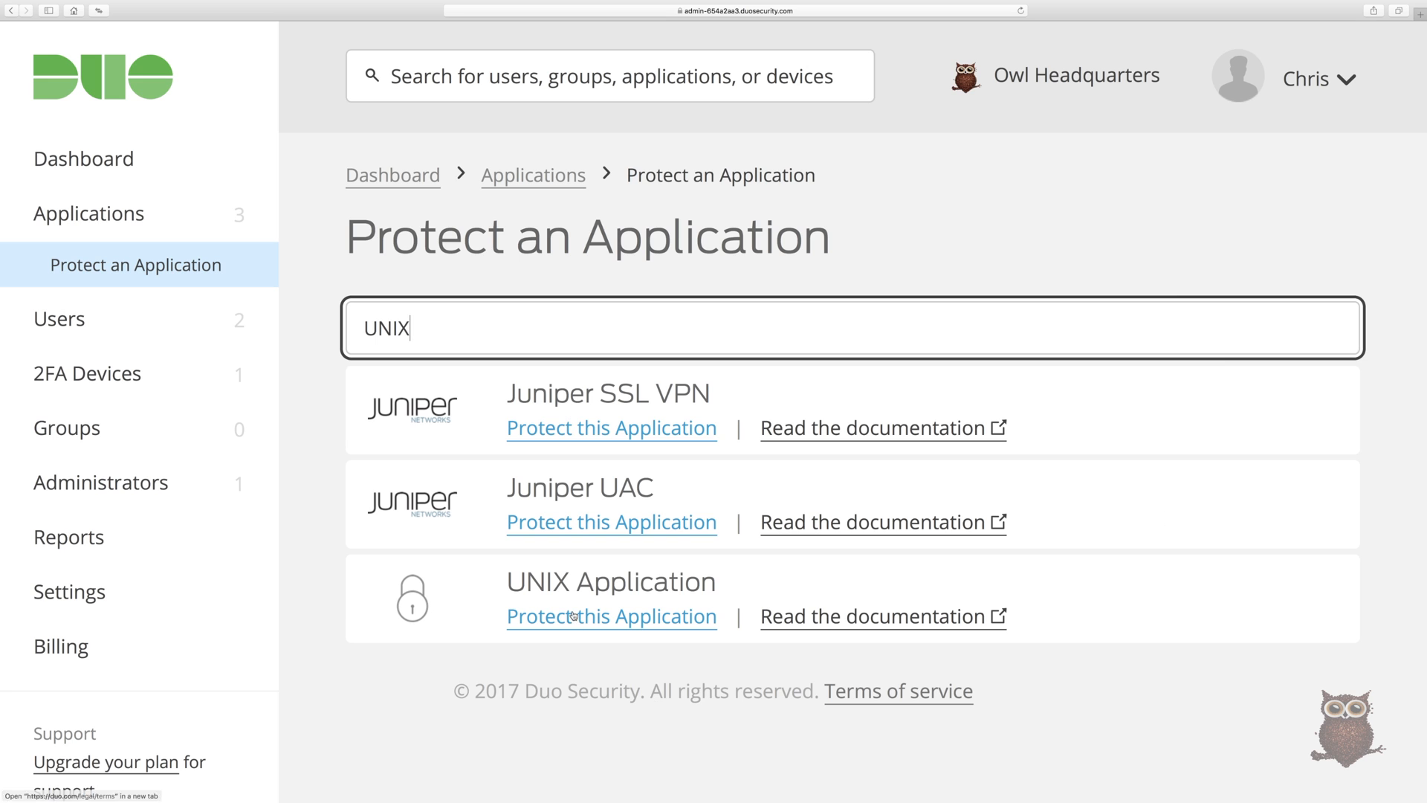
pyautogui.click(611, 616)
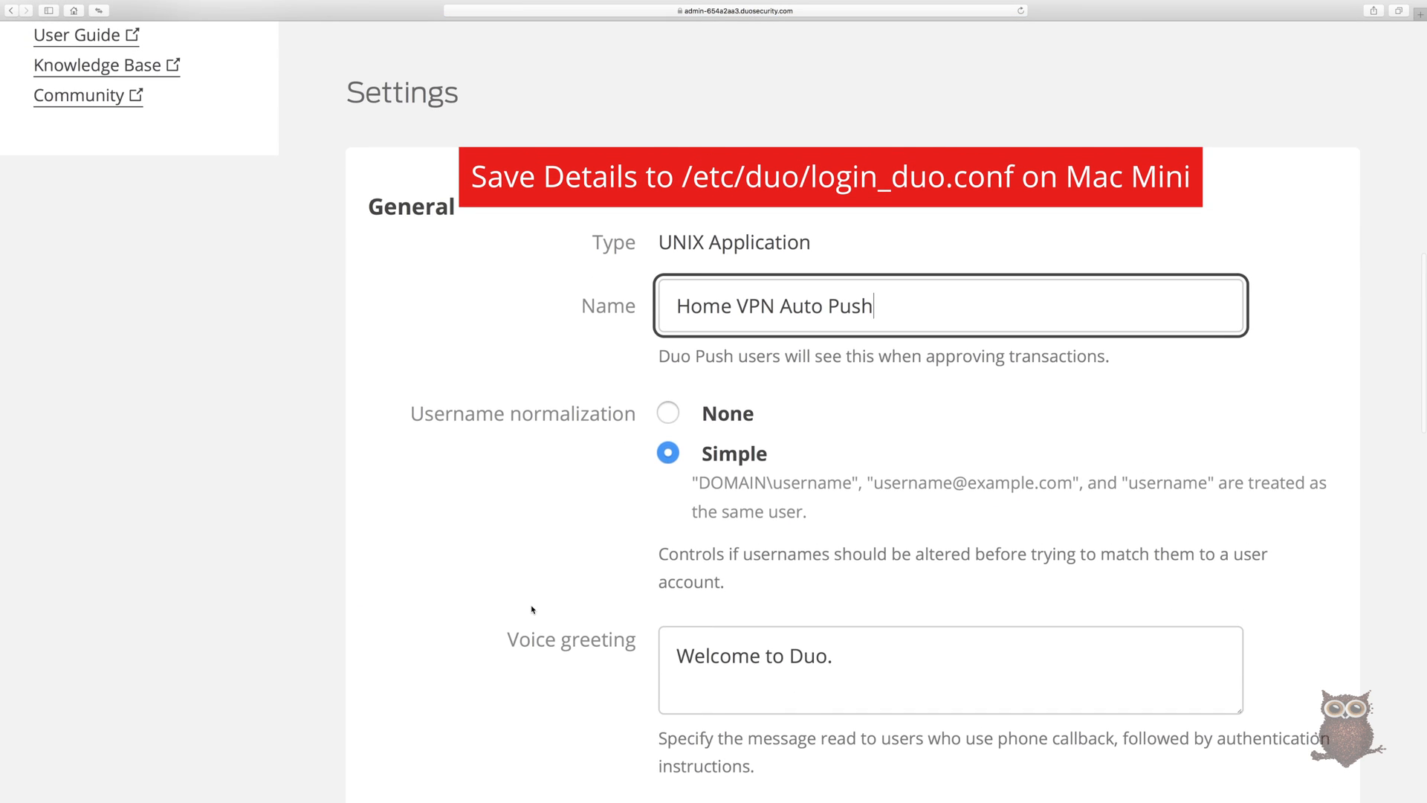
pyautogui.scroll(-3)
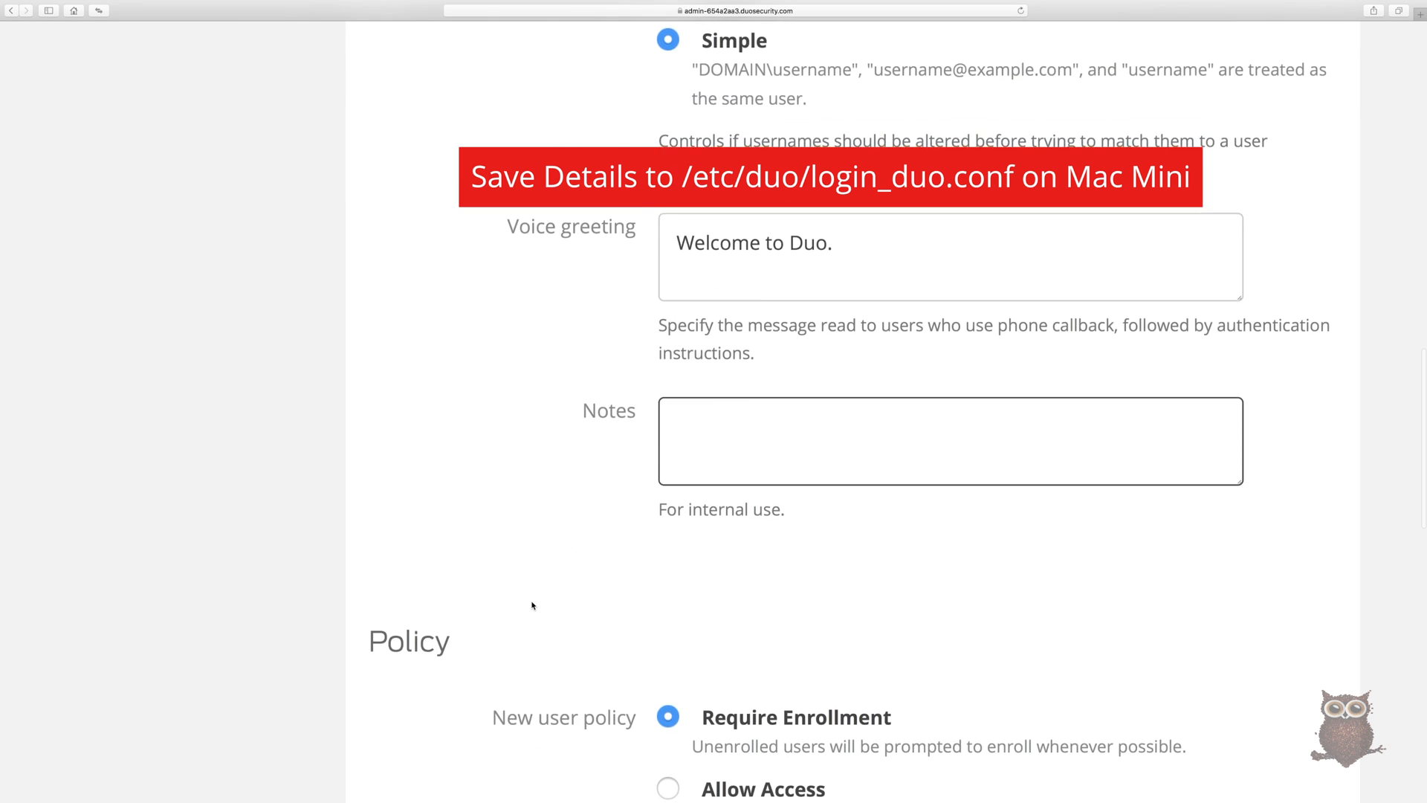
pyautogui.scroll(-3)
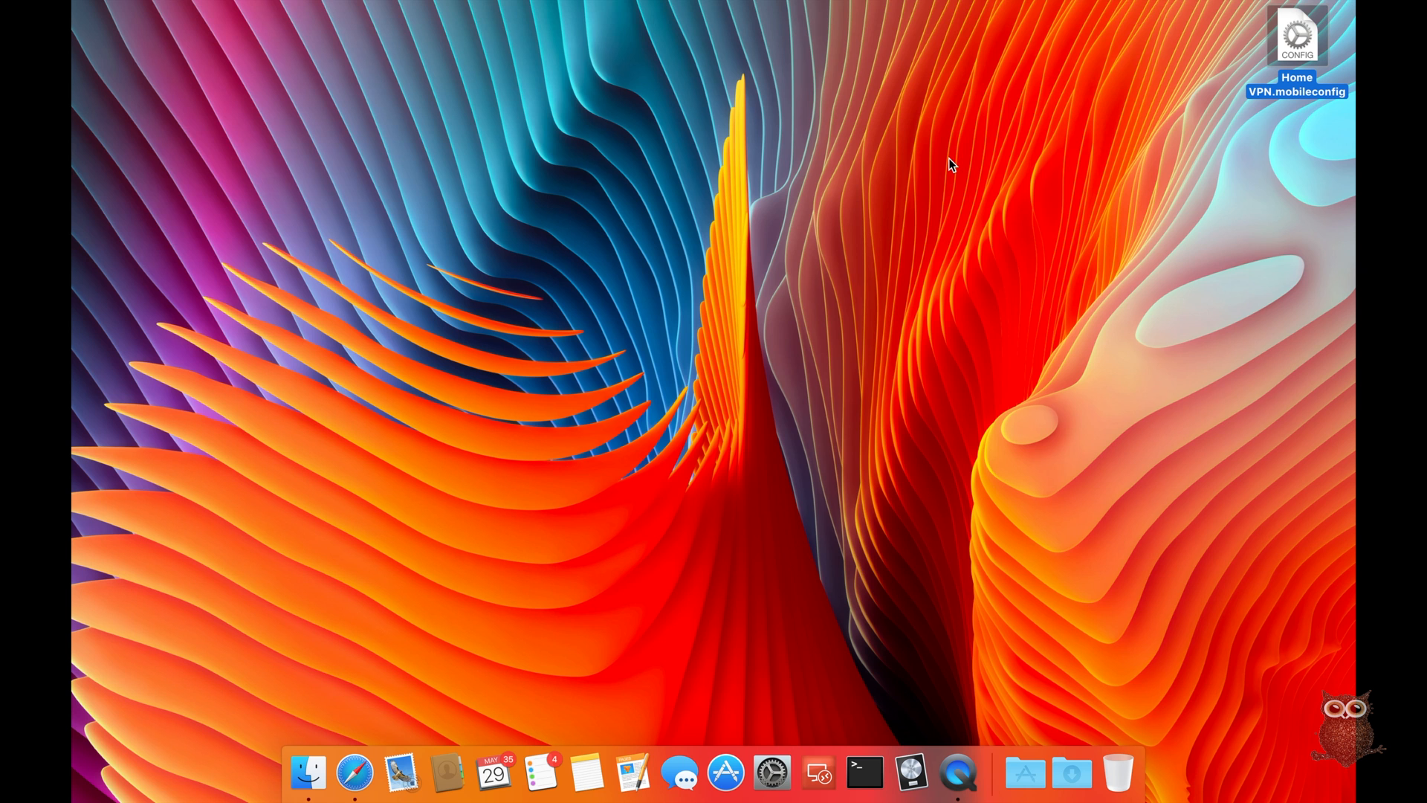
pyautogui.click(1089, 11)
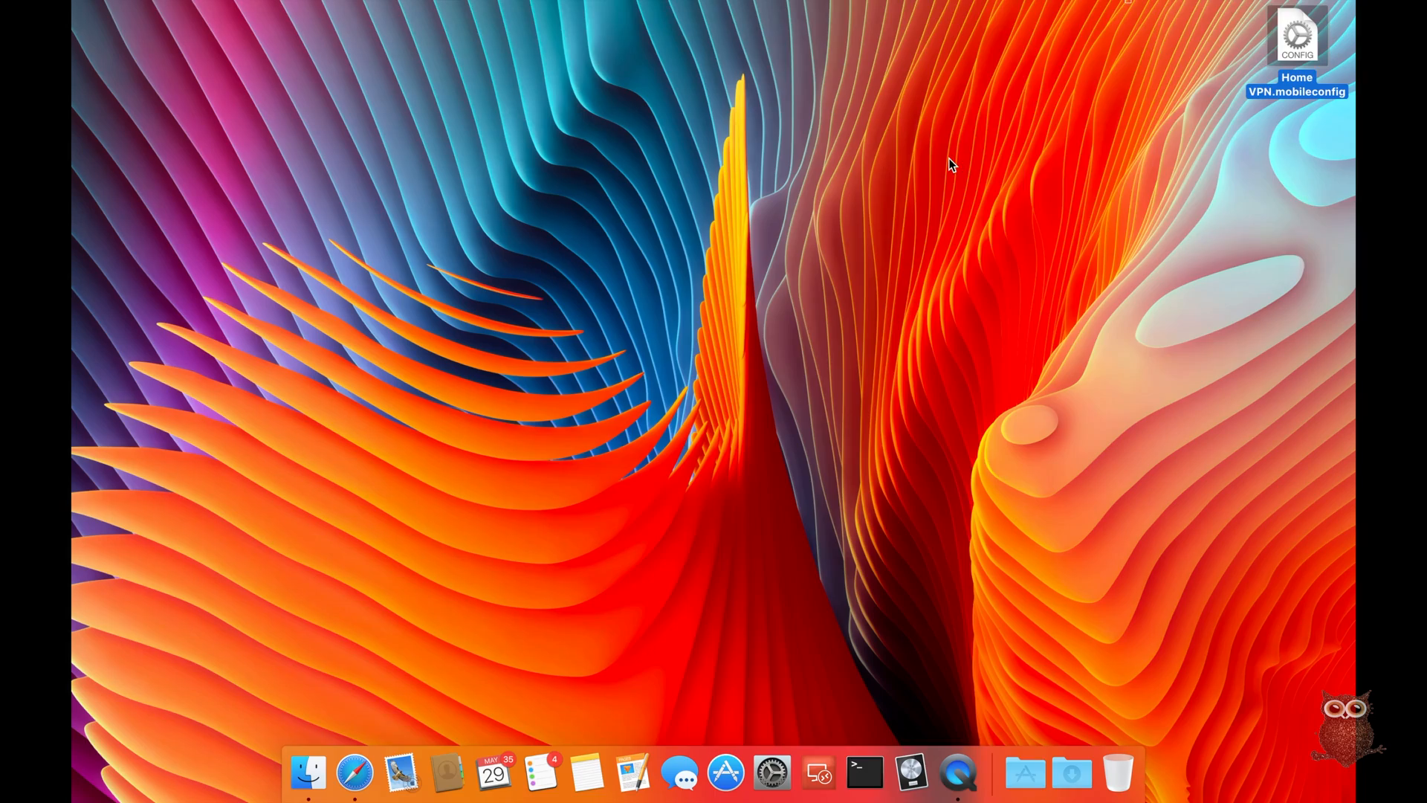
pyautogui.click(1072, 13)
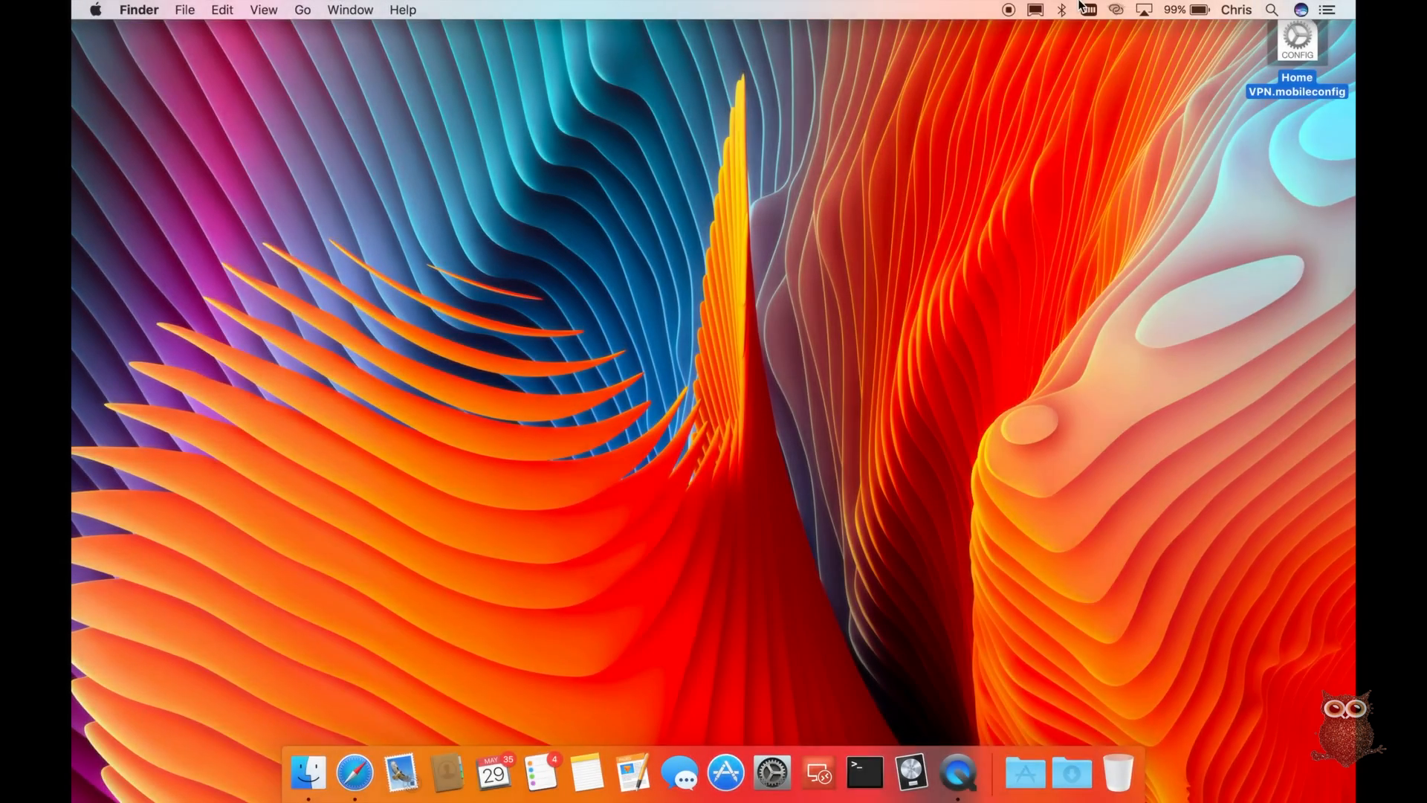
pyautogui.click(863, 773)
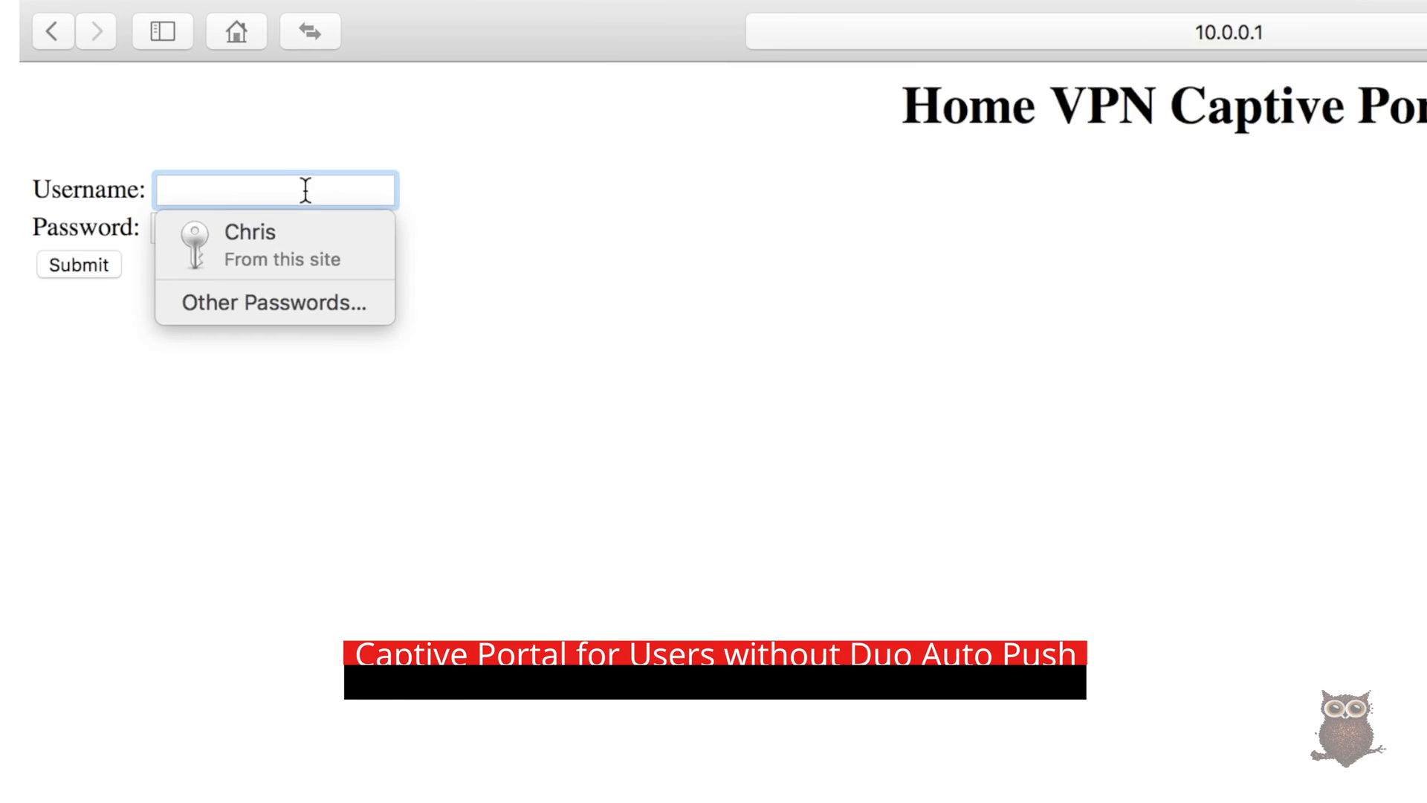
# - Submit the saved Chris portal login and send a Duo push to the iPhone
pyautogui.click(265, 245)
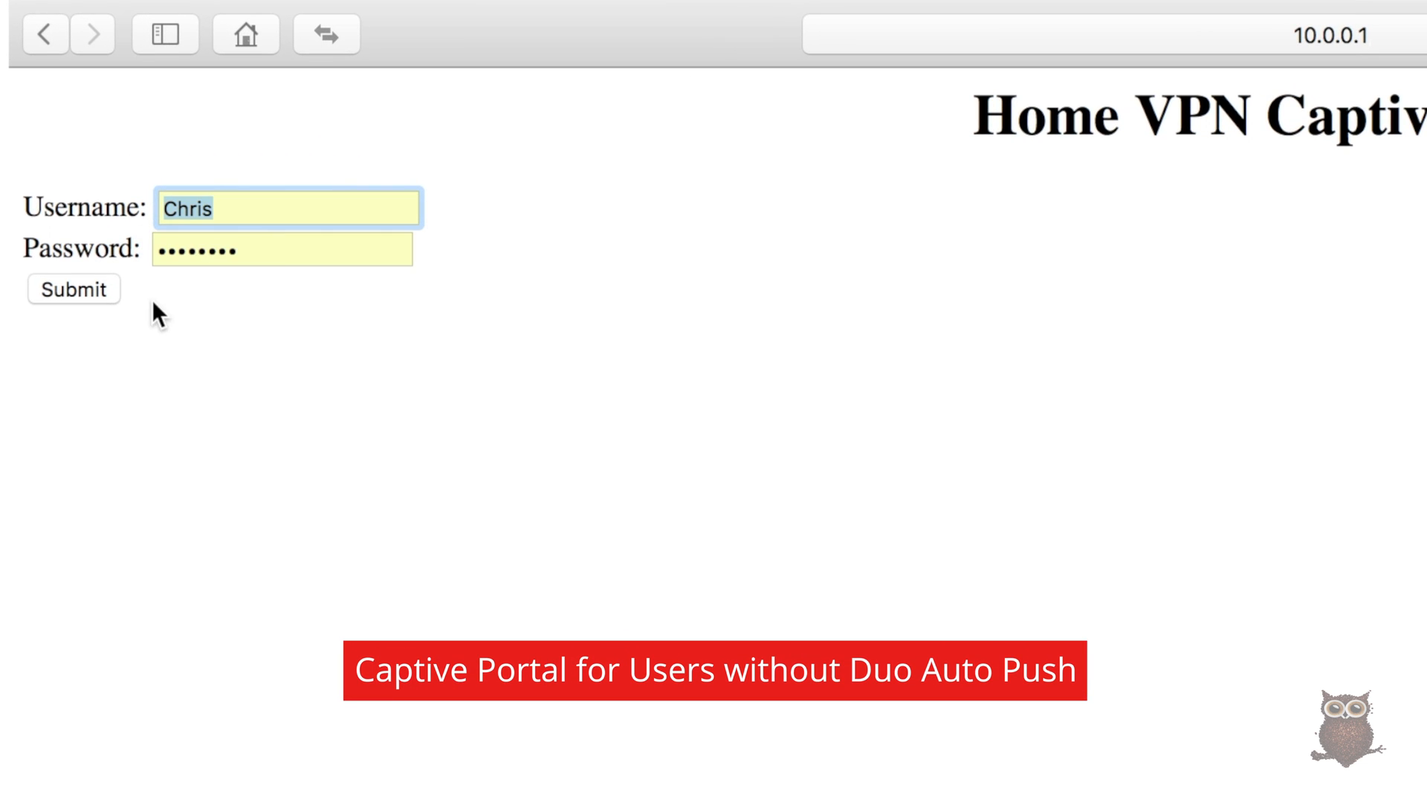
pyautogui.click(73, 290)
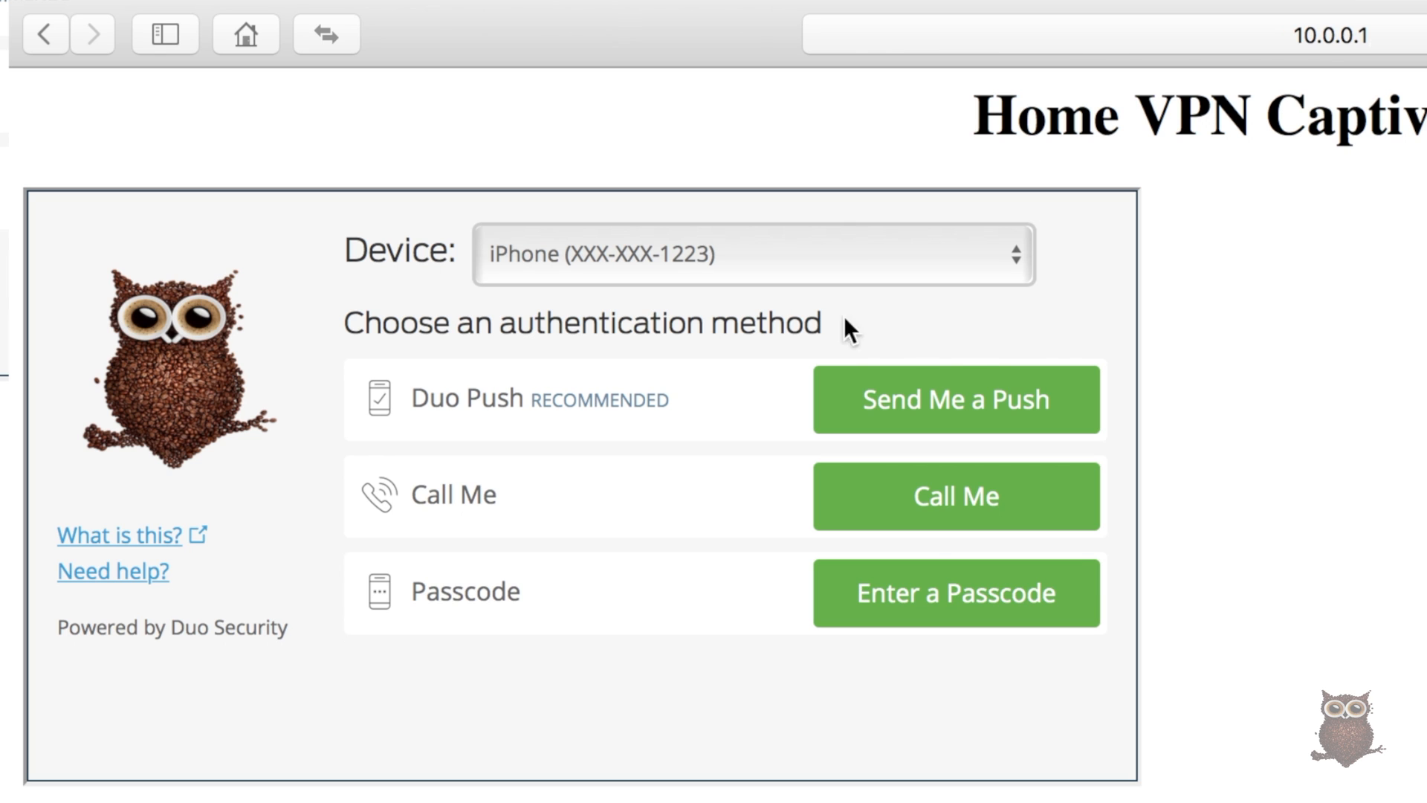
pyautogui.click(954, 400)
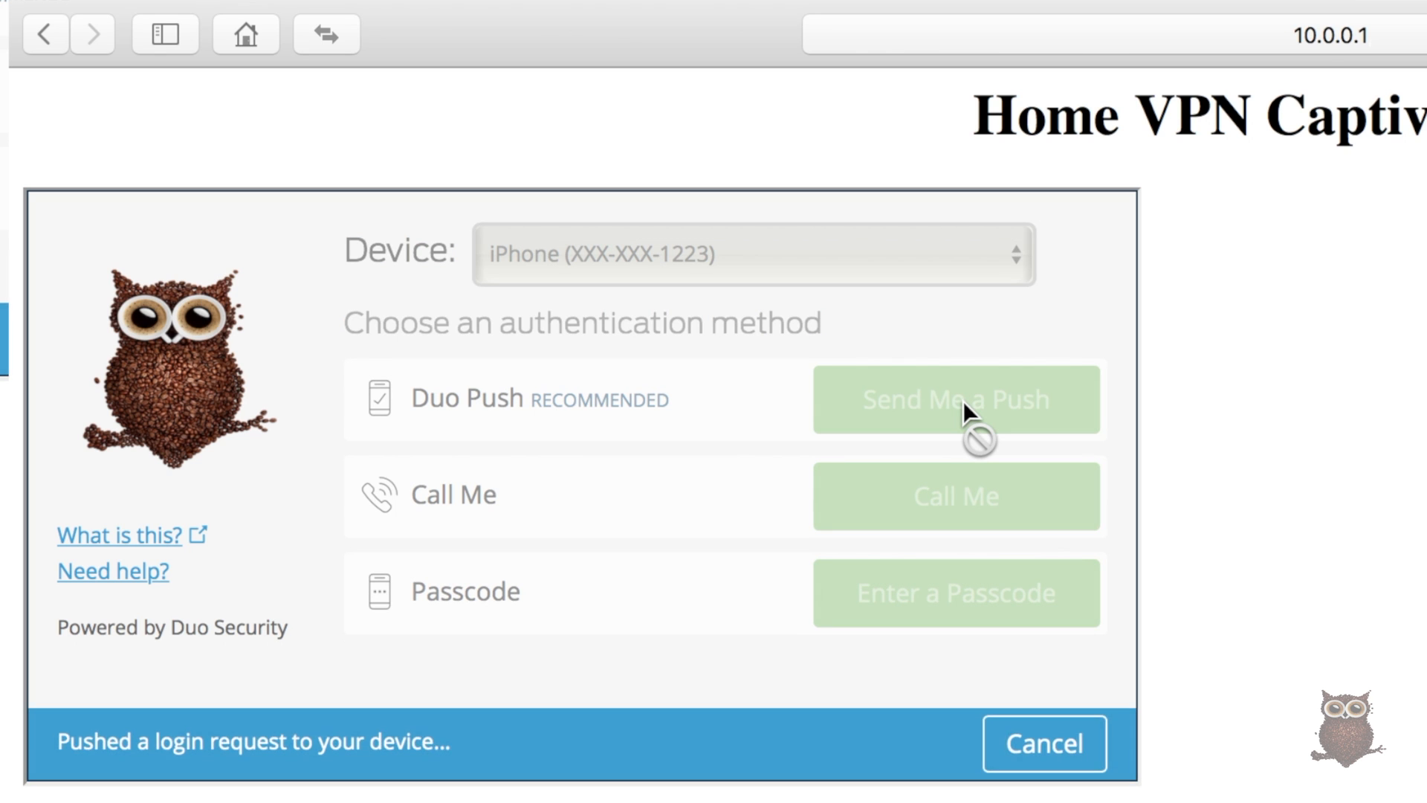